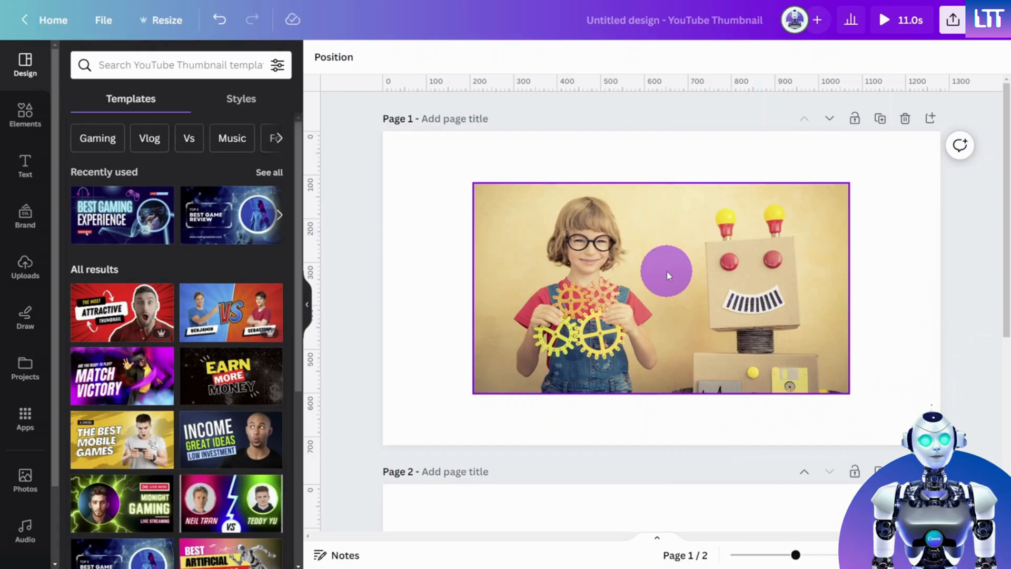
# Drag the photo's side crop handles inward so only the girl holding gears remains framed
pyautogui.click(667, 275)
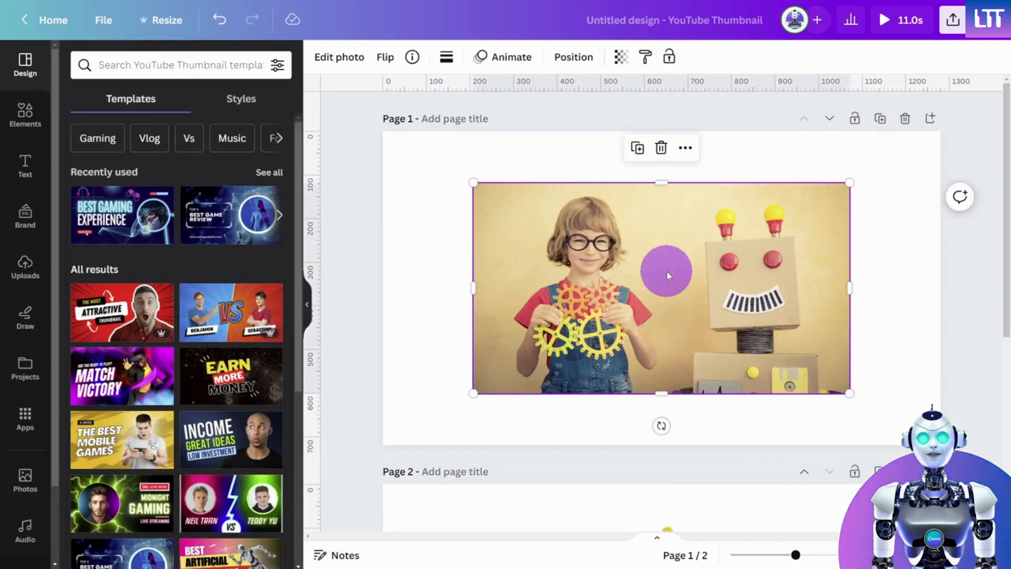
pyautogui.moveTo(667, 275); pyautogui.dragTo(848, 289)
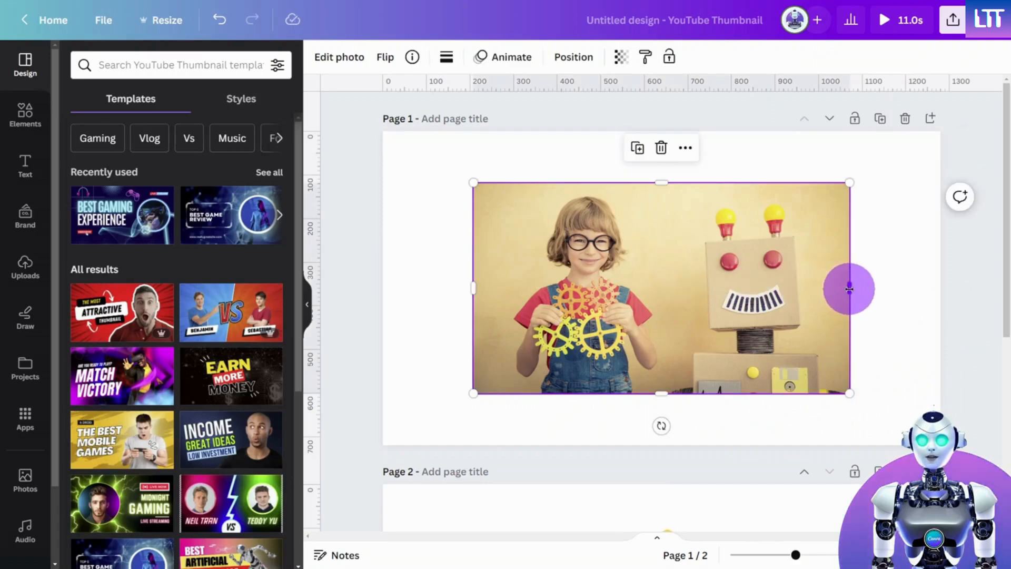
pyautogui.moveTo(849, 289); pyautogui.dragTo(676, 289)
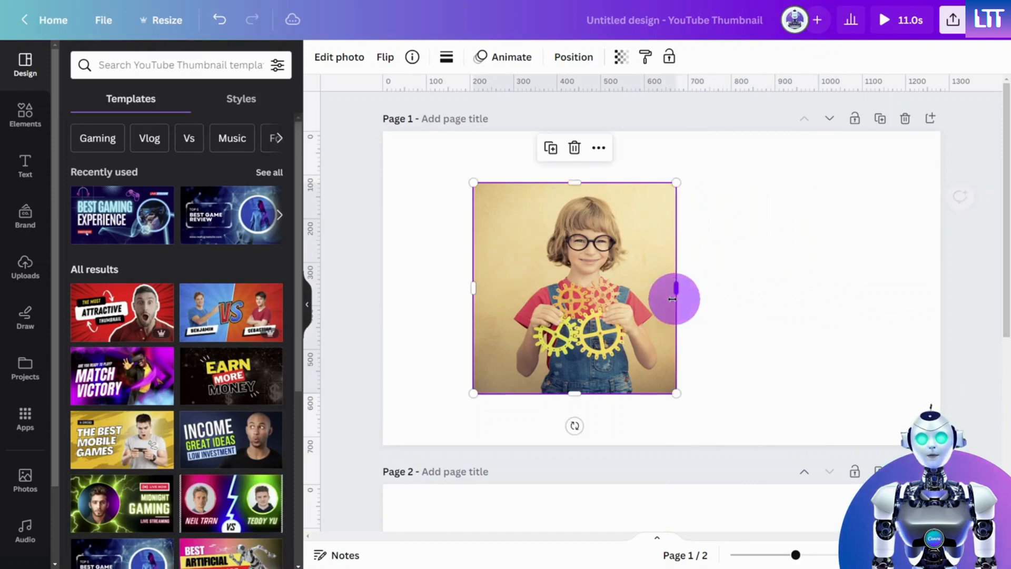
pyautogui.moveTo(675, 298); pyautogui.dragTo(477, 301)
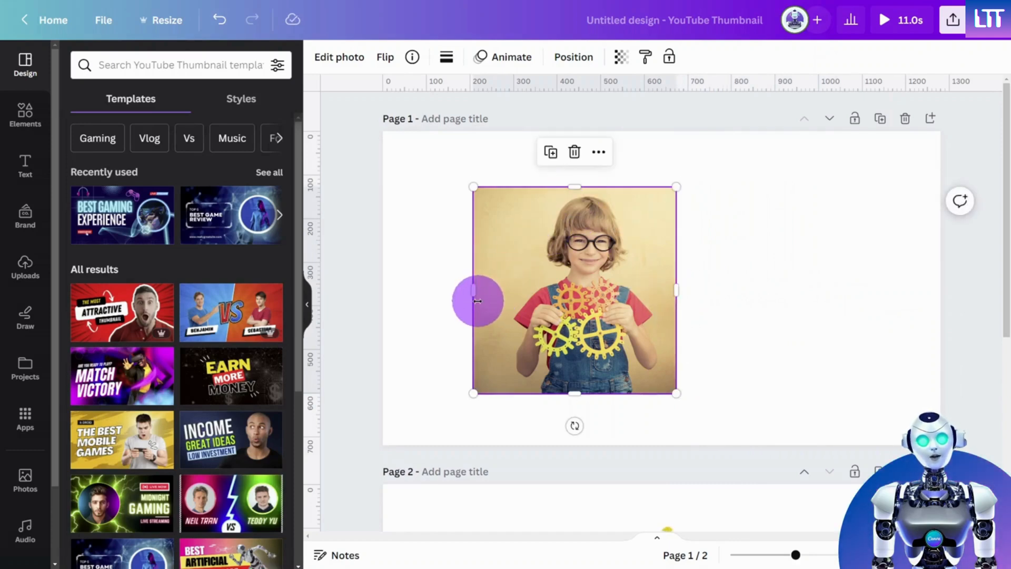
pyautogui.moveTo(477, 300); pyautogui.dragTo(519, 313)
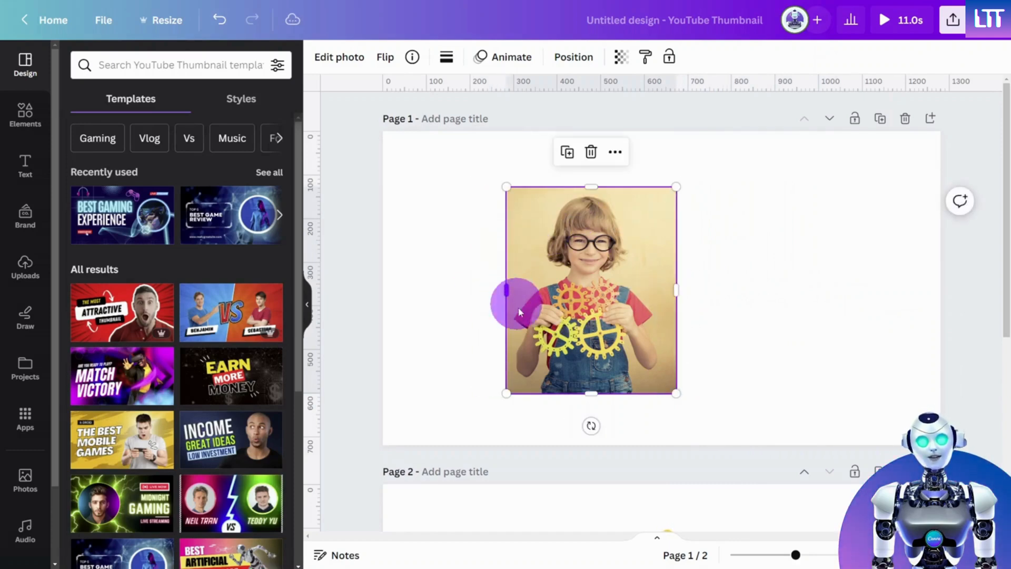
pyautogui.moveTo(516, 303); pyautogui.dragTo(450, 249)
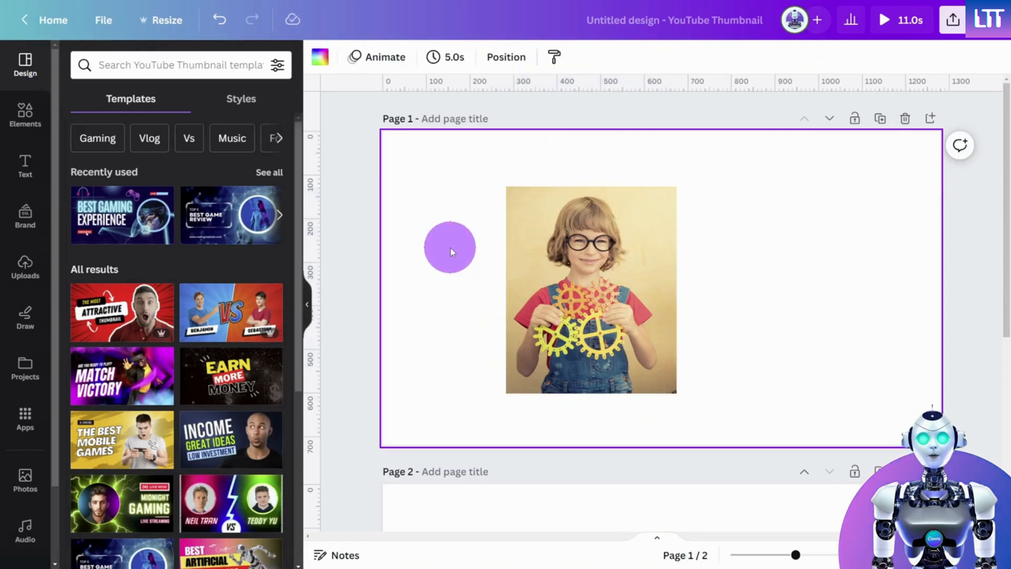
pyautogui.scroll(-3)
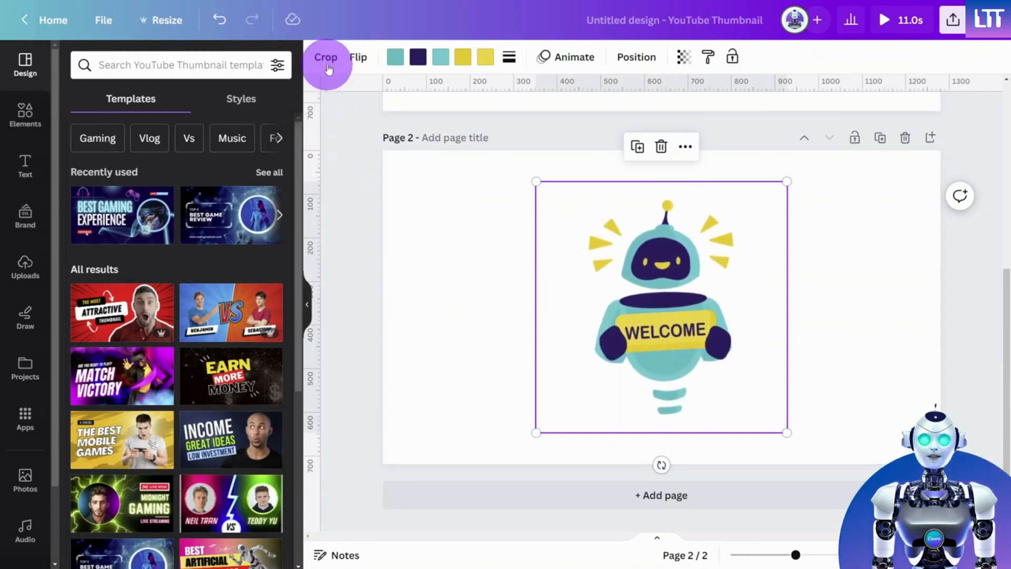
# Draw the robot graphic's crop region tightly around its head, bottom edge at the neck
pyautogui.click(327, 59)
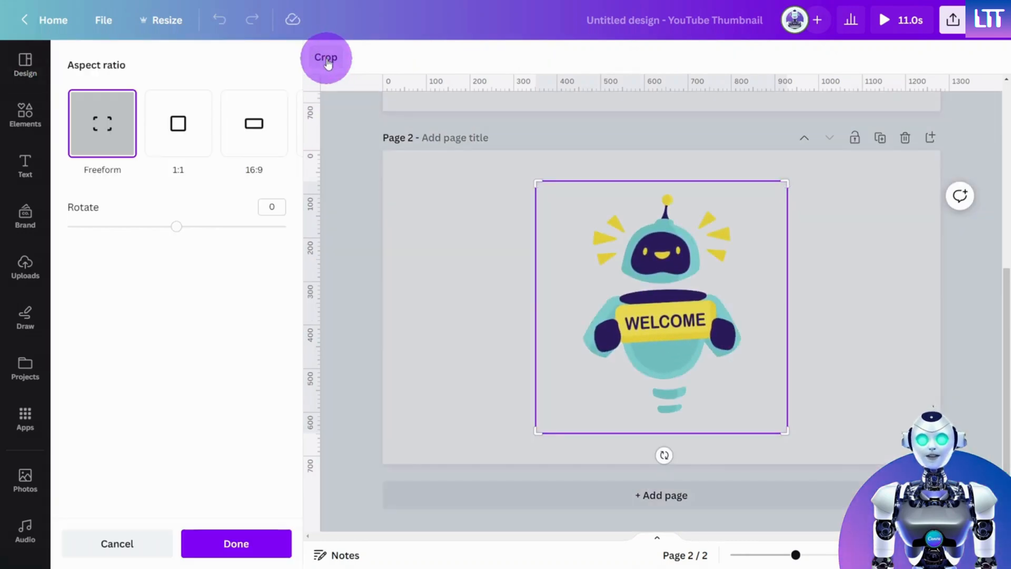
pyautogui.moveTo(333, 127)
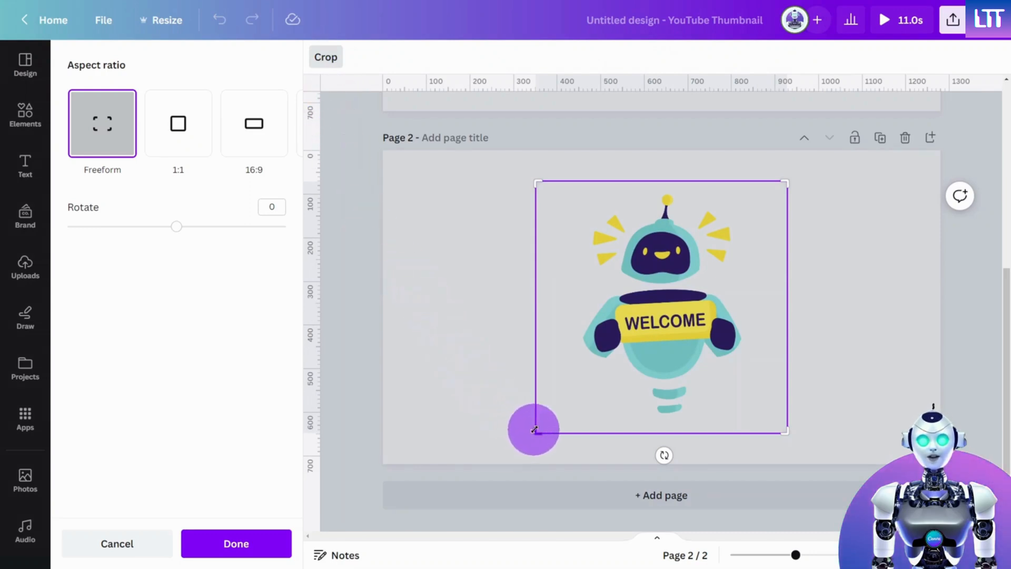
pyautogui.moveTo(533, 430); pyautogui.dragTo(525, 290)
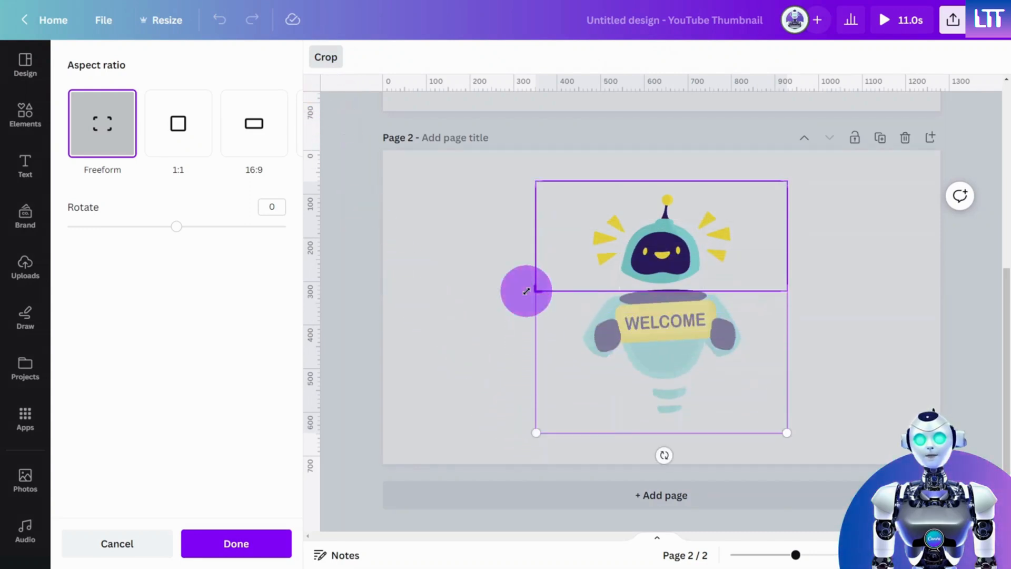
pyautogui.moveTo(526, 291); pyautogui.dragTo(712, 286)
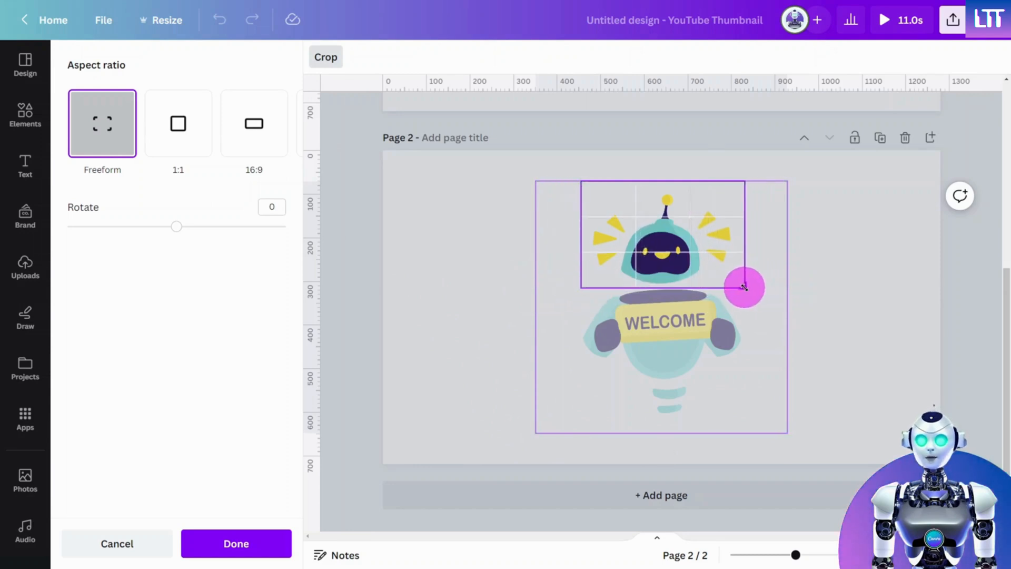
pyautogui.moveTo(745, 286); pyautogui.dragTo(842, 284)
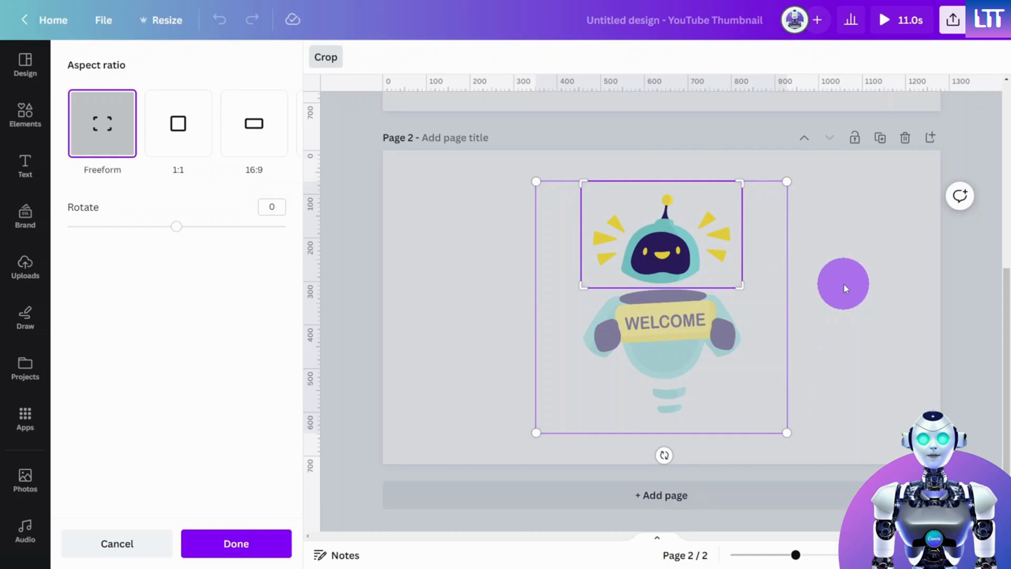